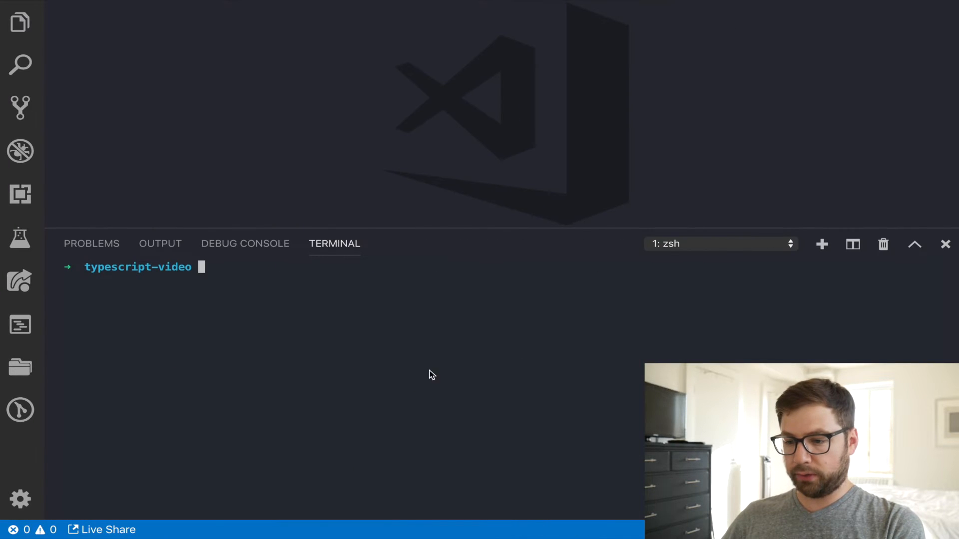
pyautogui.moveTo(438, 368)
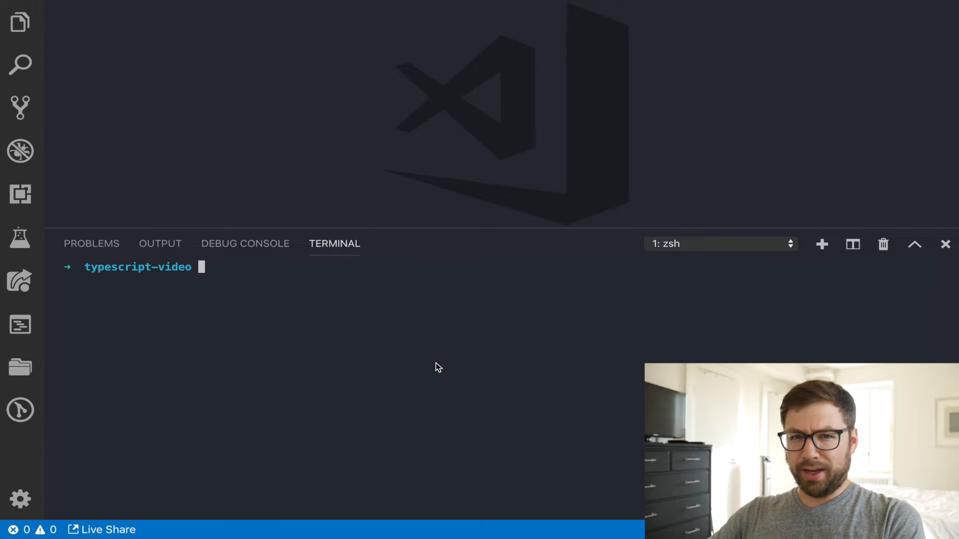
# - Install TypeScript globally via npm install -g typescript and print tsc's help options
pyautogui.write('npm install -g typescript')
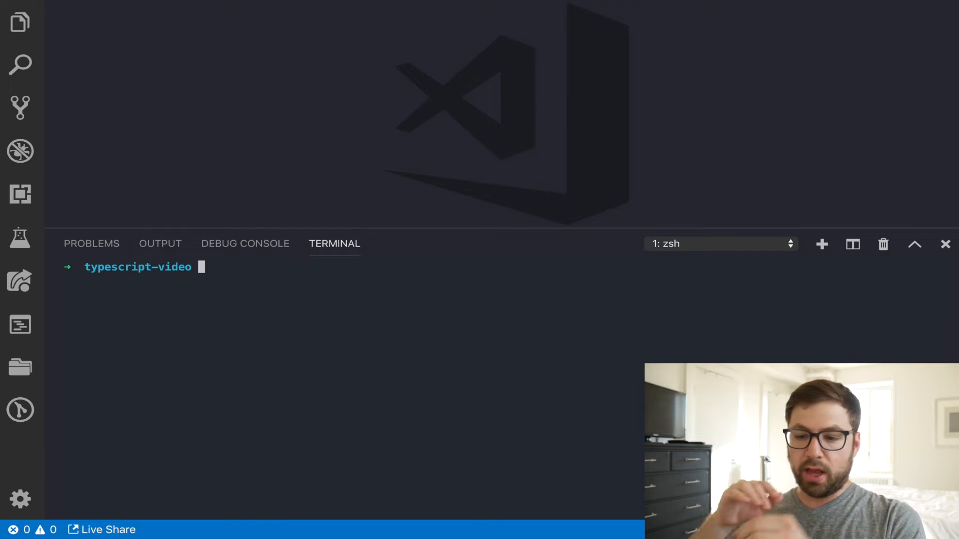
pyautogui.write('tsc')
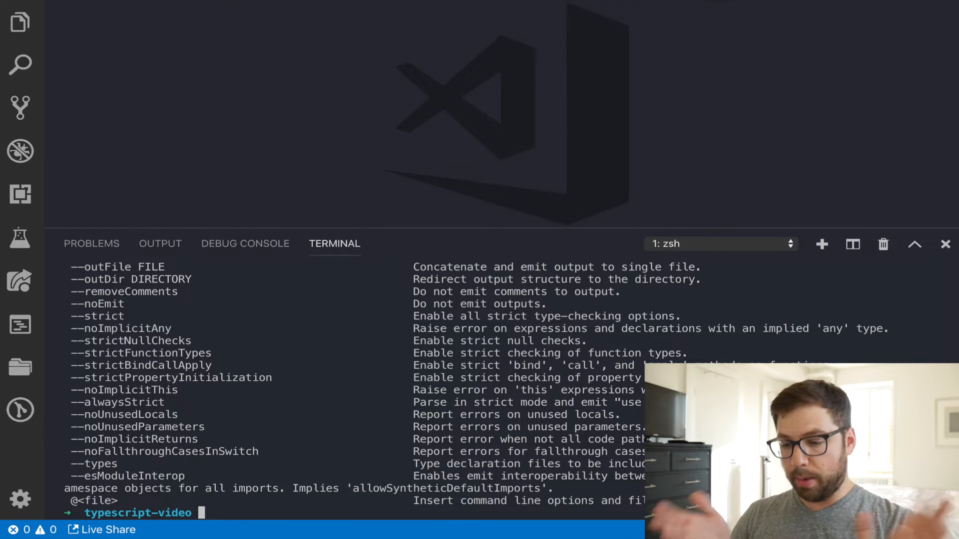
# - Rerun tsc, show the empty typescript-video folder in Explorer, and type tsc --init
pyautogui.write('tsc')
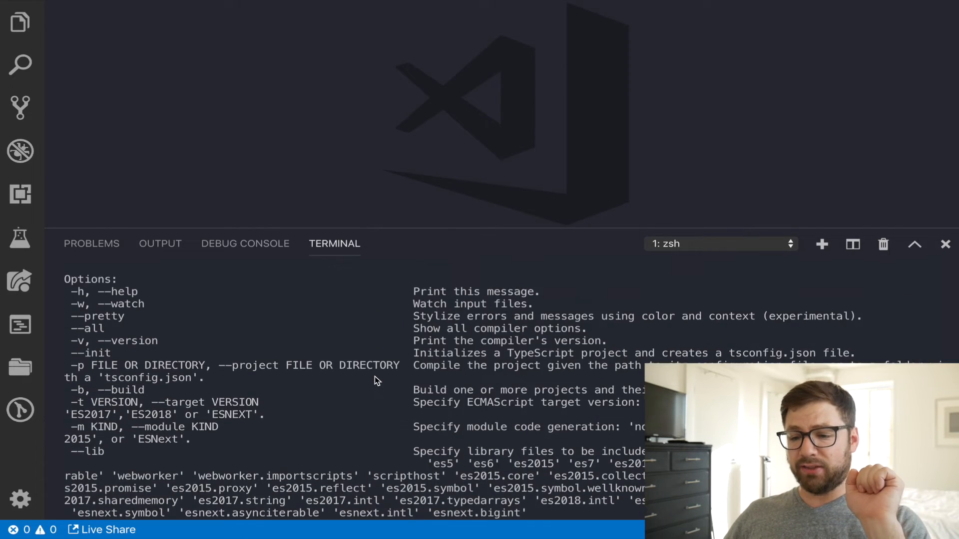
pyautogui.doubleClick(90, 353)
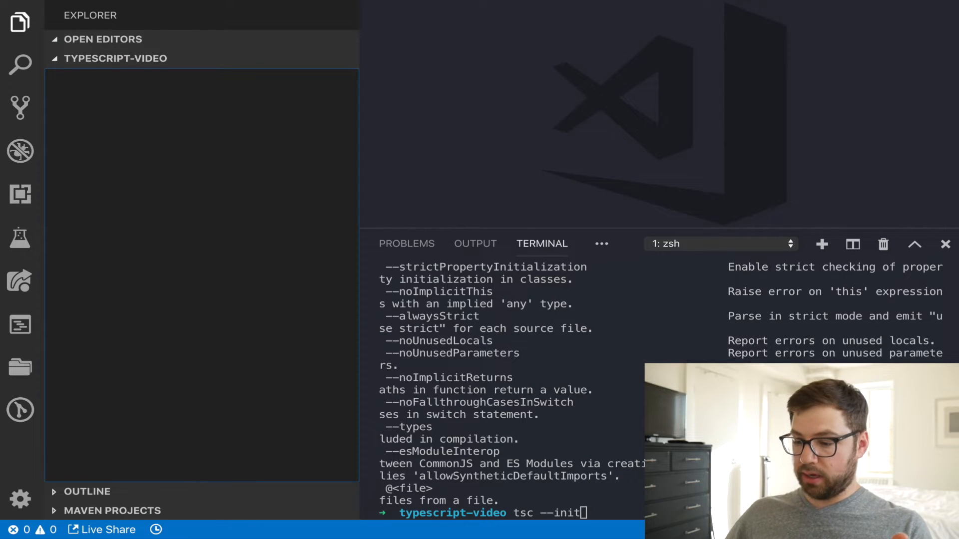
# - Run tsc --init and review tsconfig.json's options: target es5, commonjs, strict, esModuleInterop
pyautogui.press('Enter')
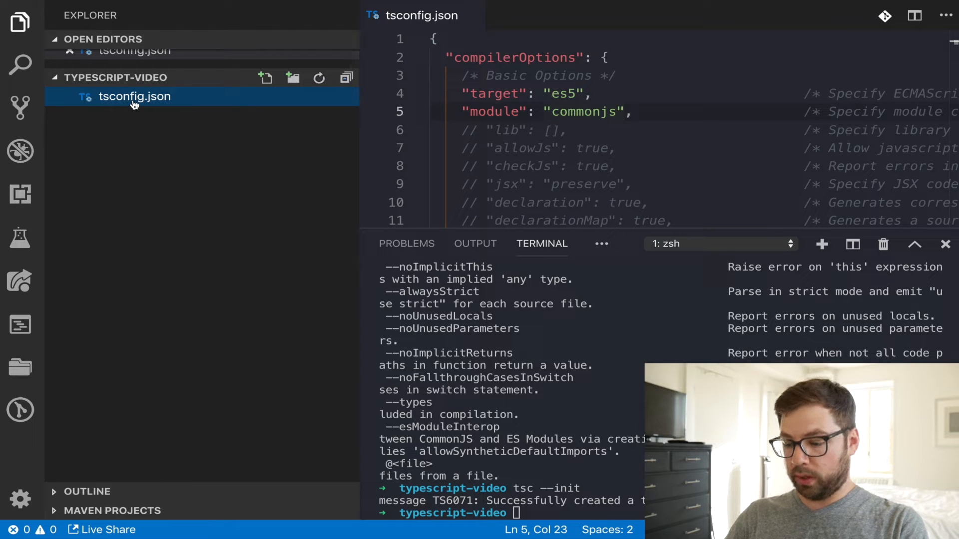
pyautogui.click(18, 17)
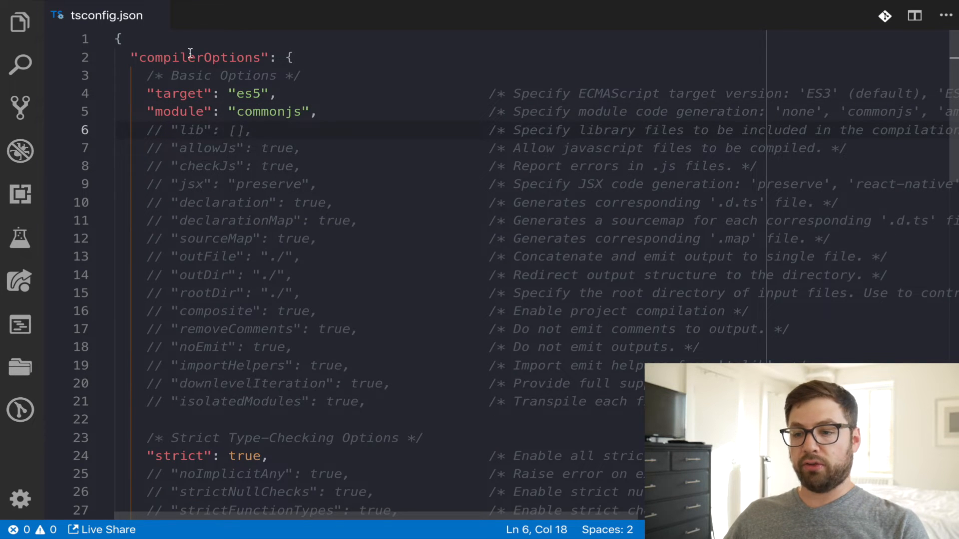
pyautogui.scroll(-3)
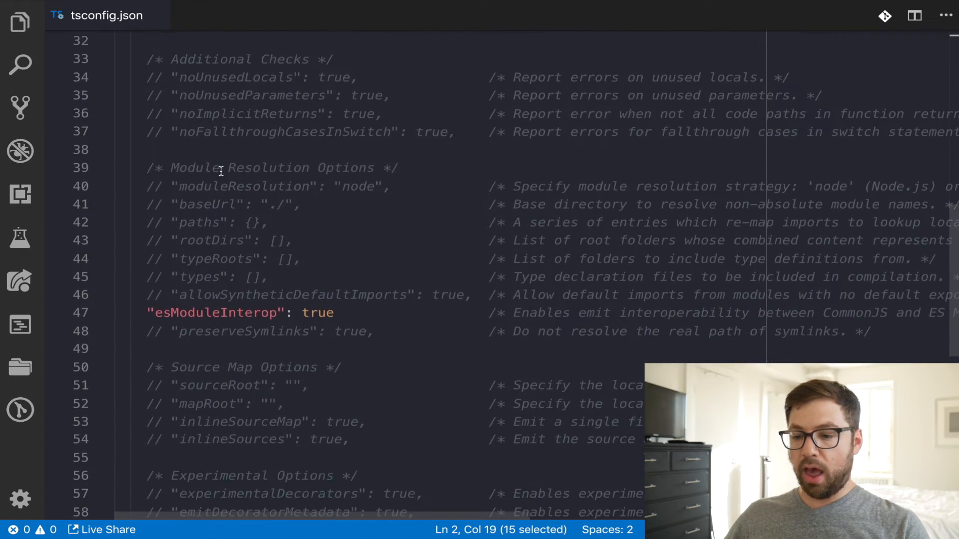
pyautogui.scroll(-3)
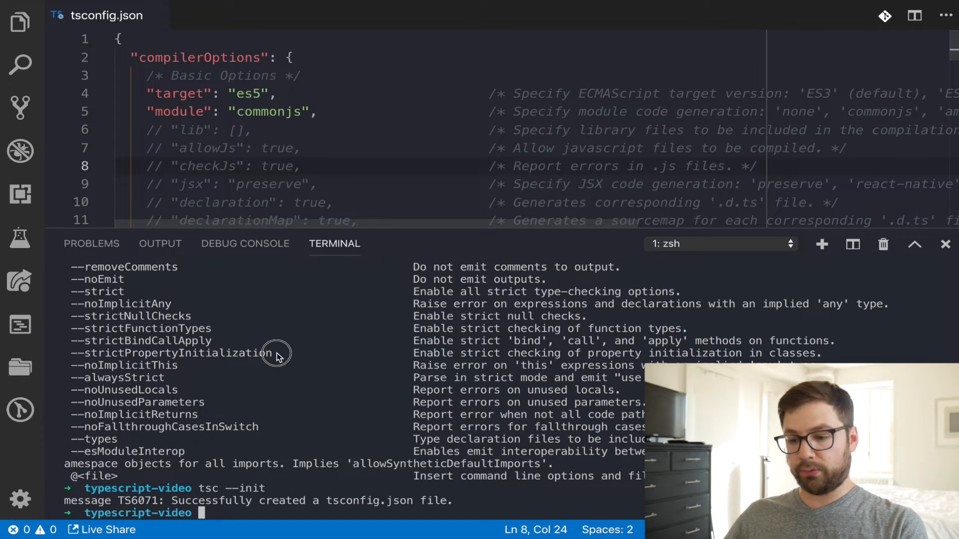
# - Create index.ts with a greeting(name: string) function that logs a Hello template string
pyautogui.write('touch index.ts')
pyautogui.write('function g')
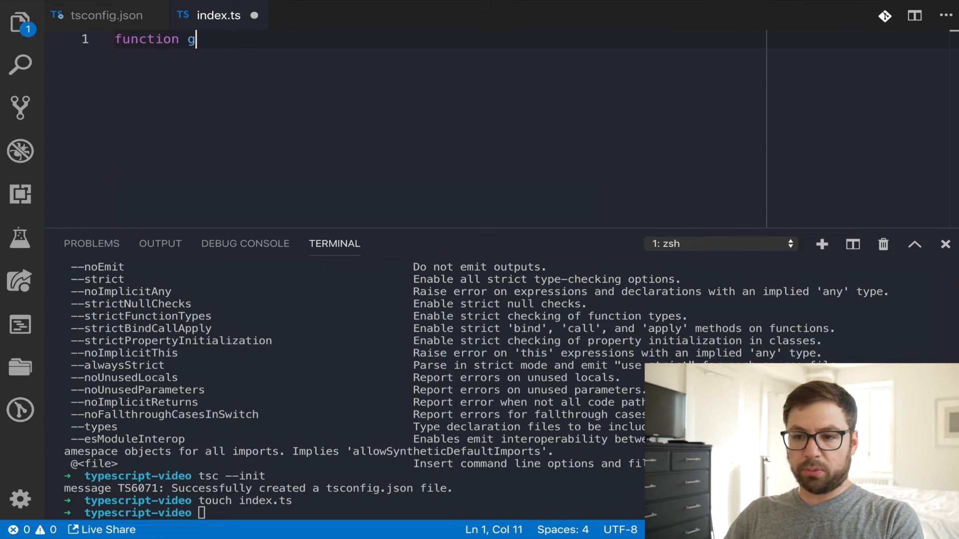
pyautogui.write('reeting(name: string) {')
pyautogui.write('console')
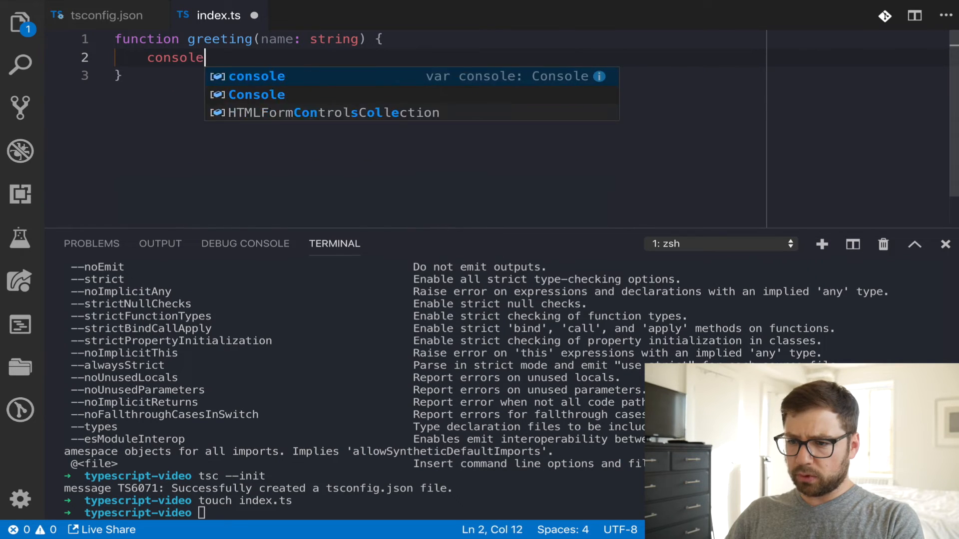
pyautogui.write('.log(`Hello ${name}`);')
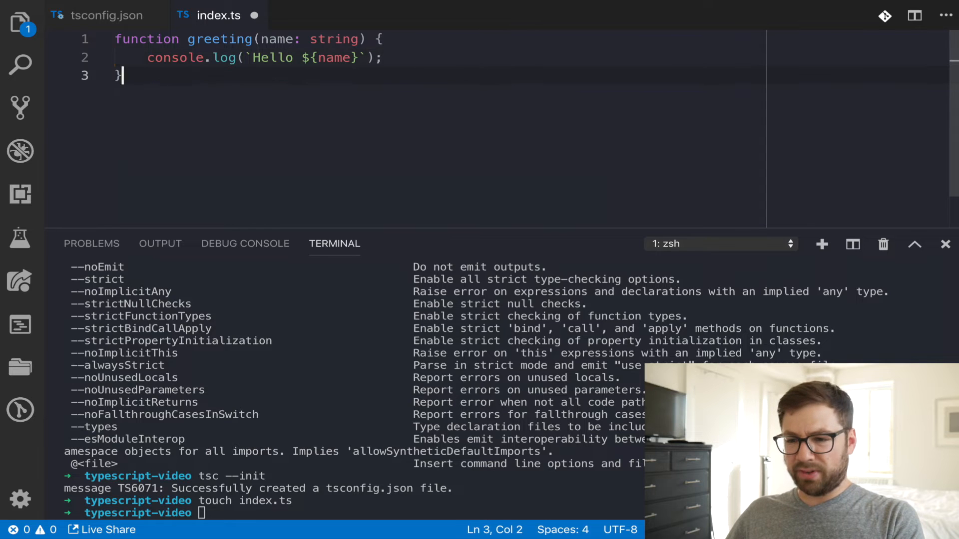
pyautogui.press('Enter')
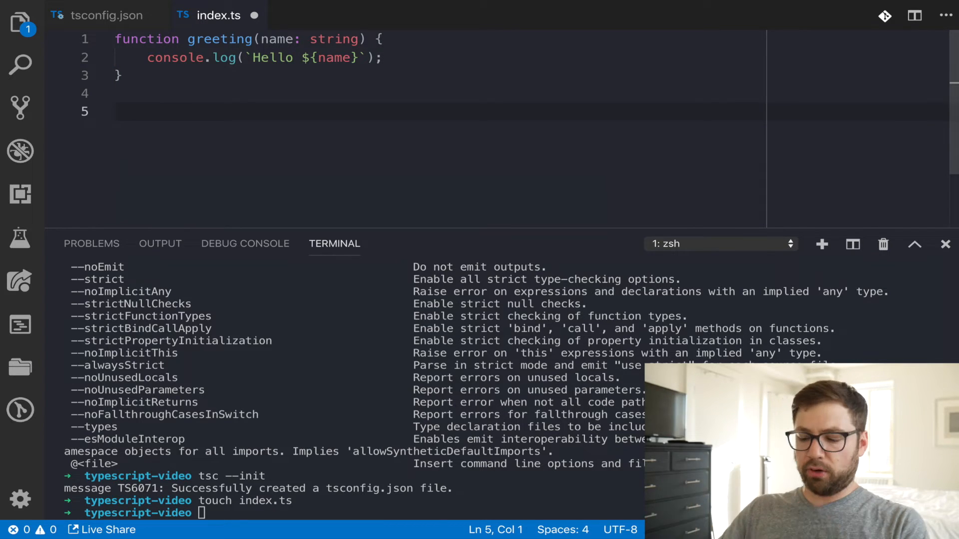
# - Add greeting('YouTube!') at the end of index.ts and clear the terminal
pyautogui.write("greeting('YouTube!');")
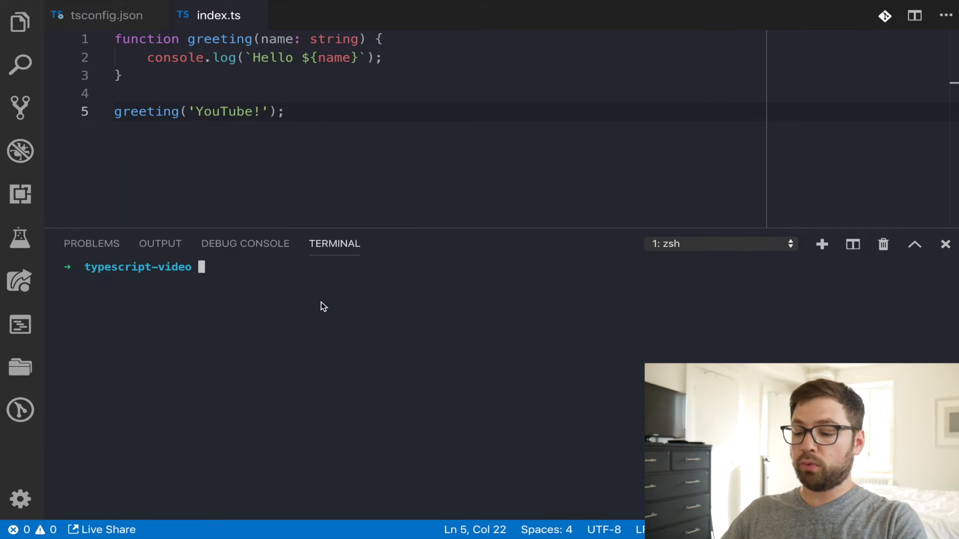
pyautogui.write('tsc')
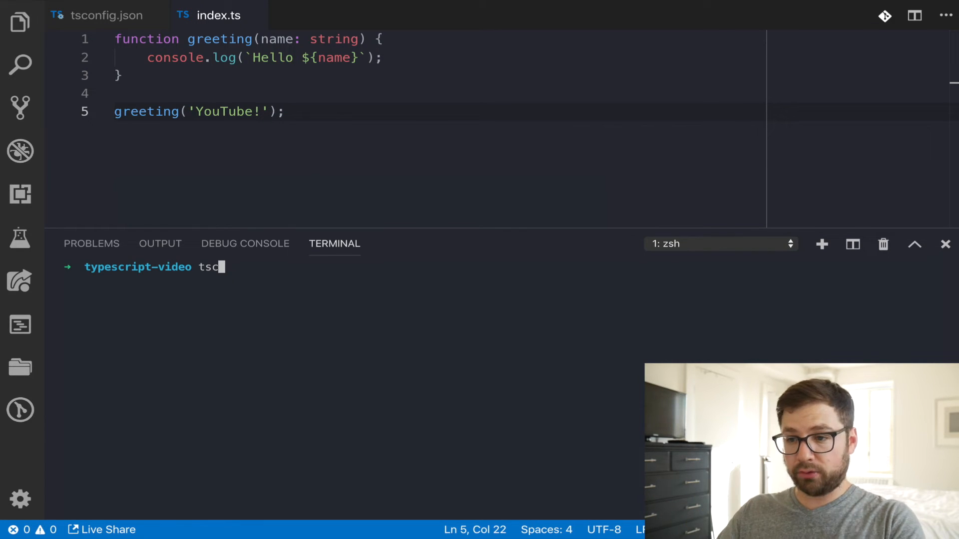
# - Compile index.ts with tsc, inspect the ES5 index.js output, and reopen tsconfig.json
pyautogui.write('index.ts')
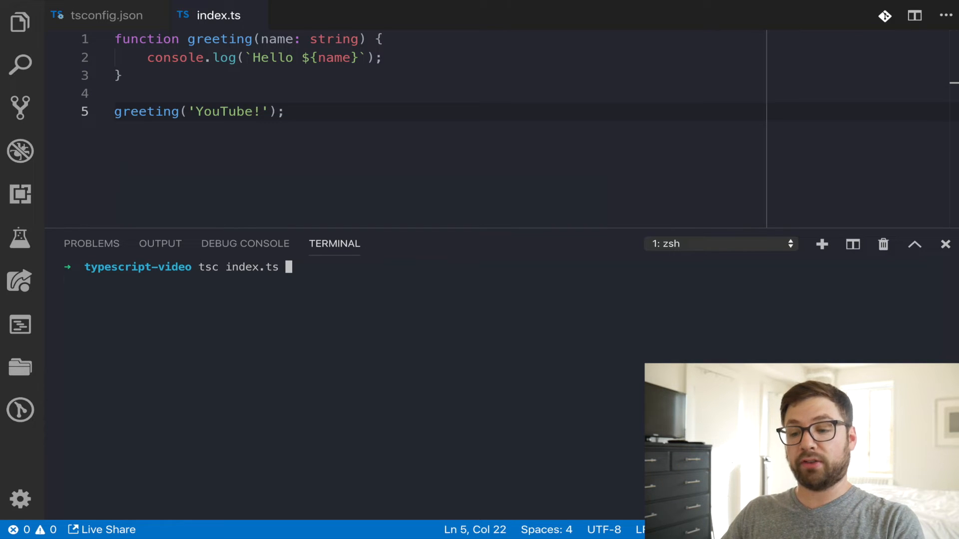
pyautogui.click(18, 17)
pyautogui.write('tsc')
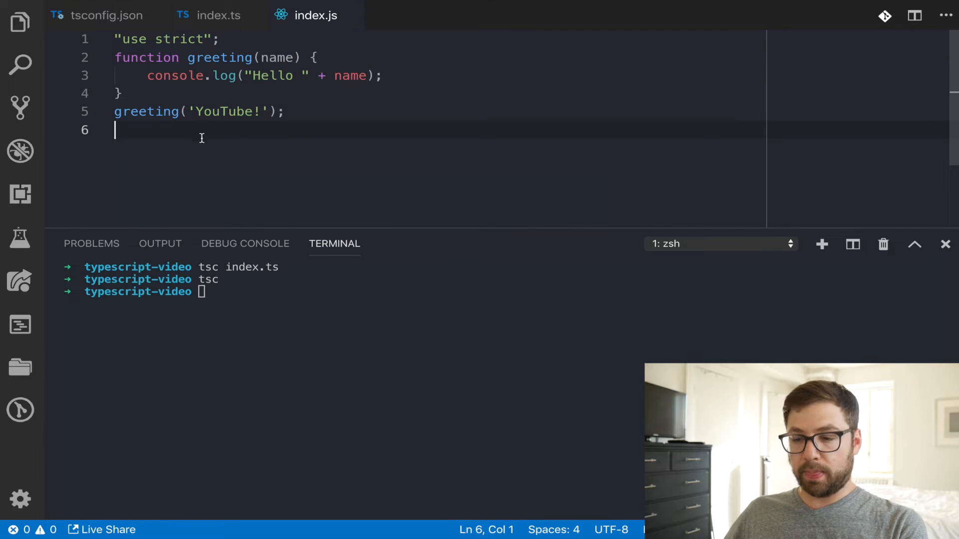
pyautogui.click(100, 15)
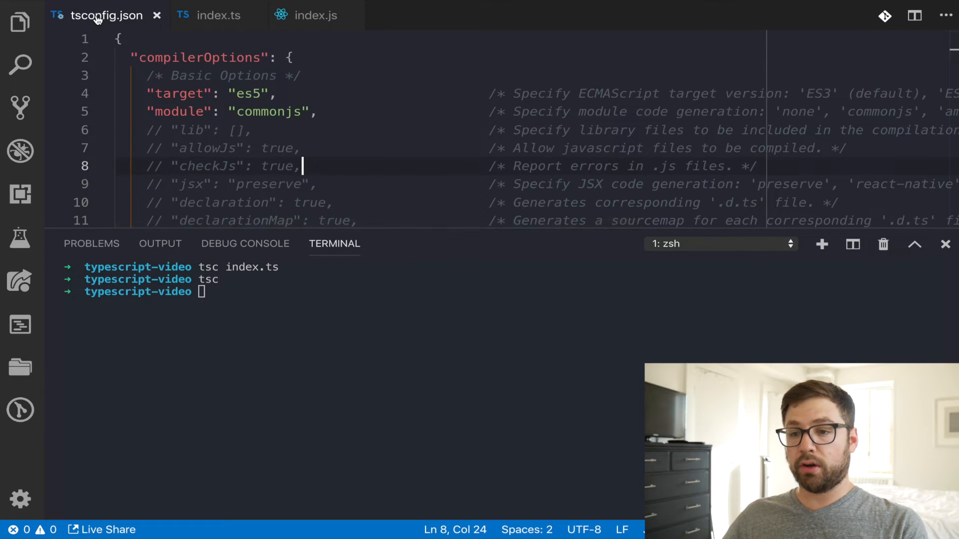
pyautogui.moveTo(423, 231)
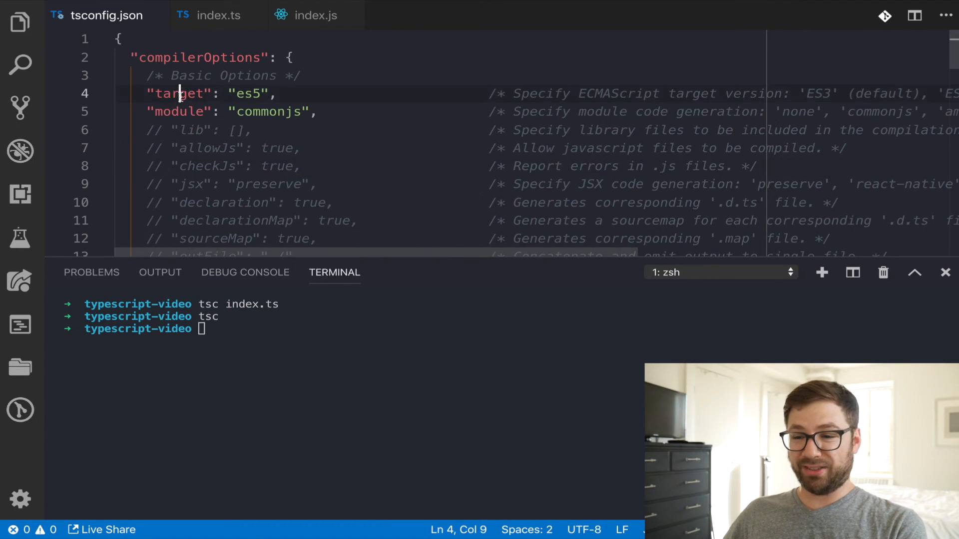
# - Select the es5 target in tsconfig.json and compare index.ts with compiled index.js
pyautogui.doubleClick(180, 94)
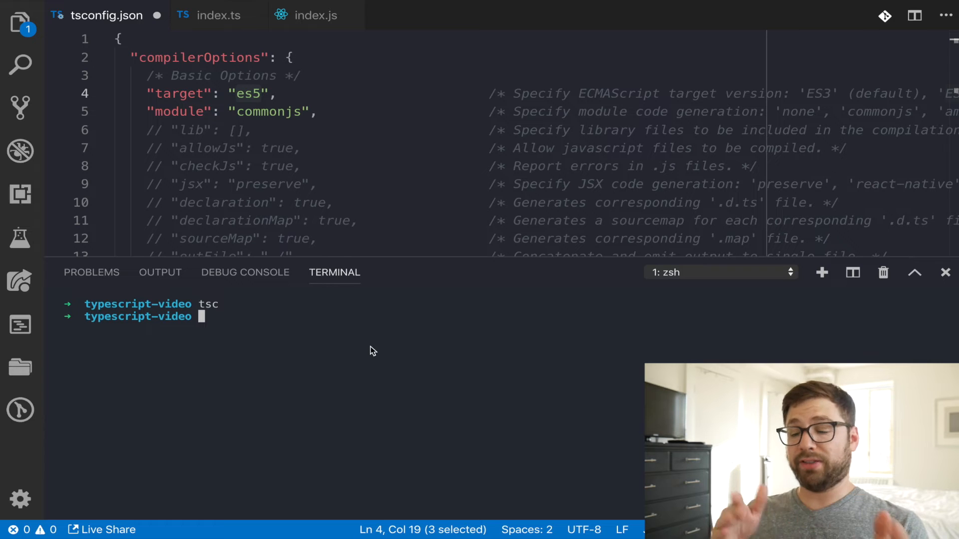
pyautogui.click(218, 16)
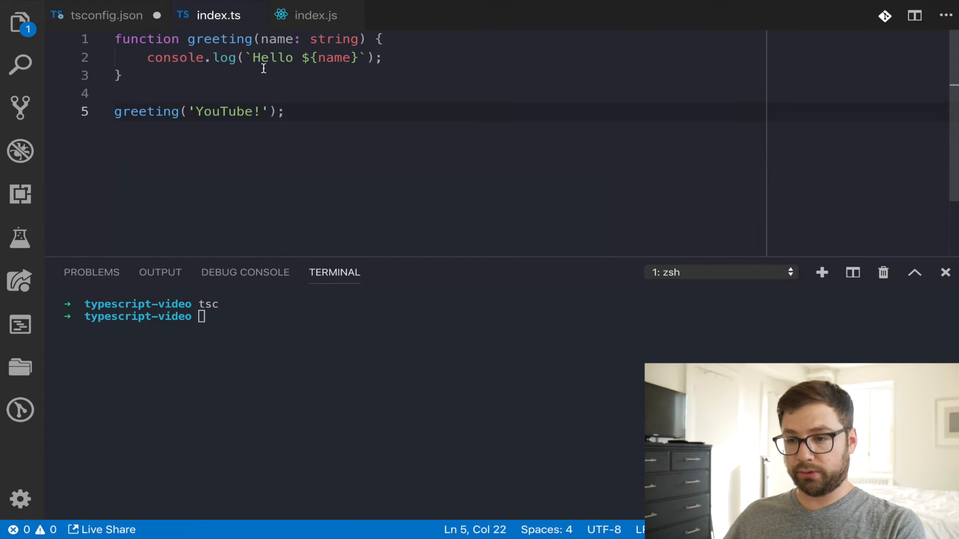
pyautogui.click(313, 15)
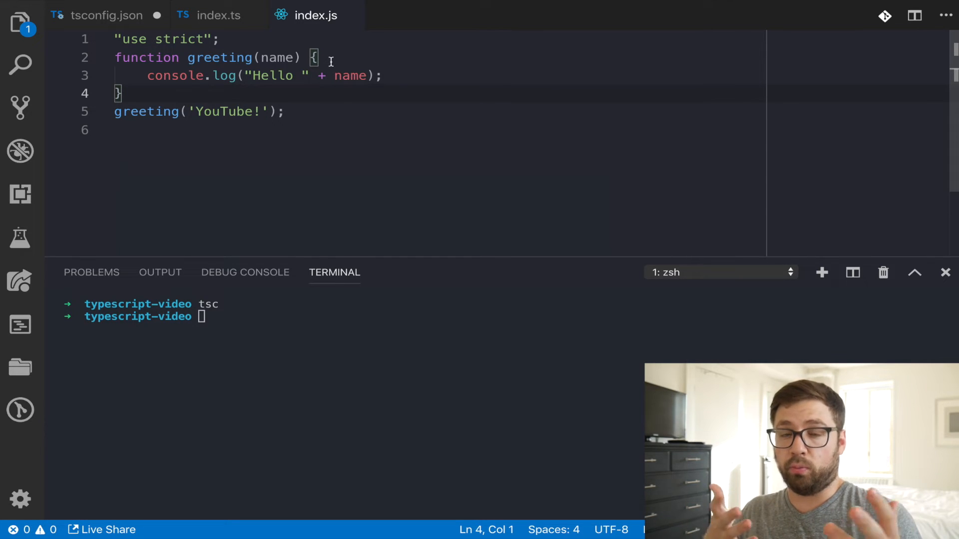
pyautogui.click(94, 16)
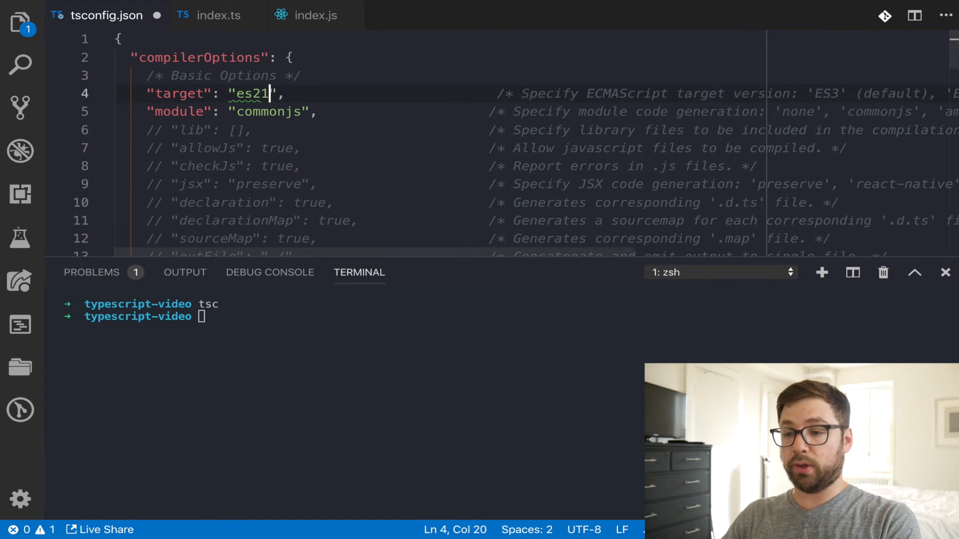
pyautogui.press('Backspace')
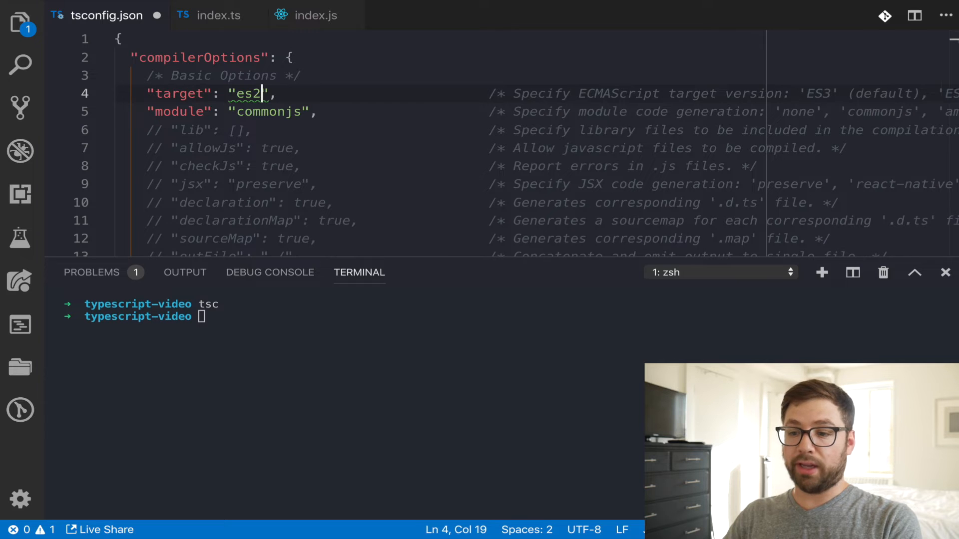
pyautogui.write('015')
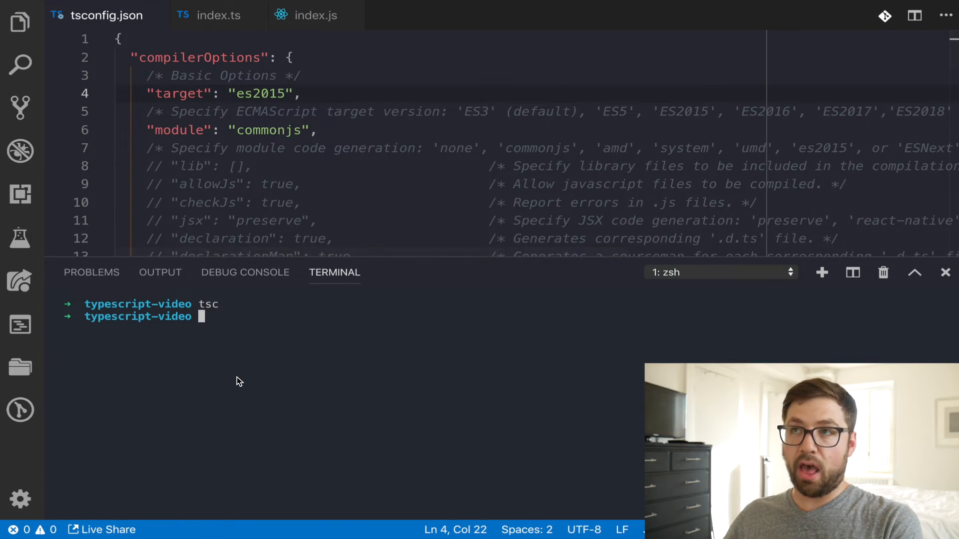
pyautogui.write('tsc')
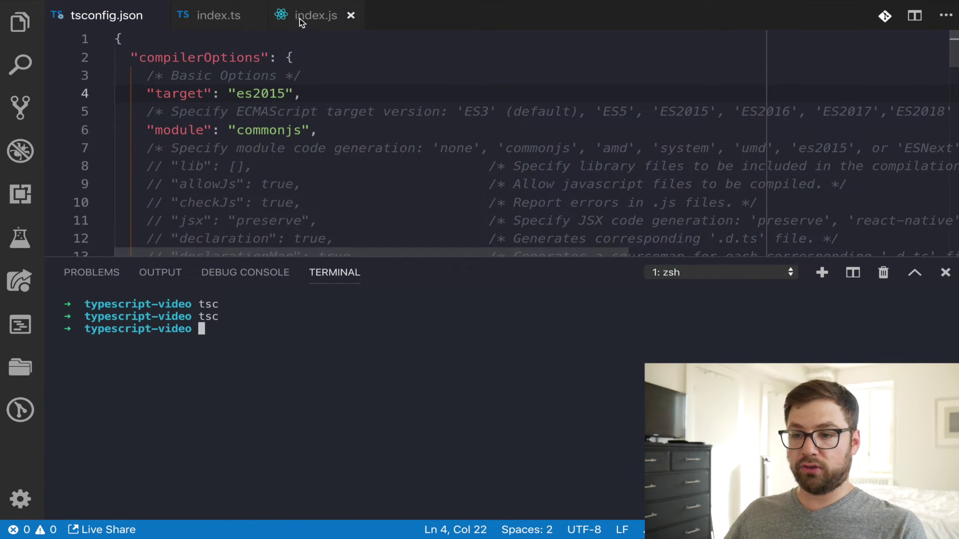
pyautogui.click(315, 15)
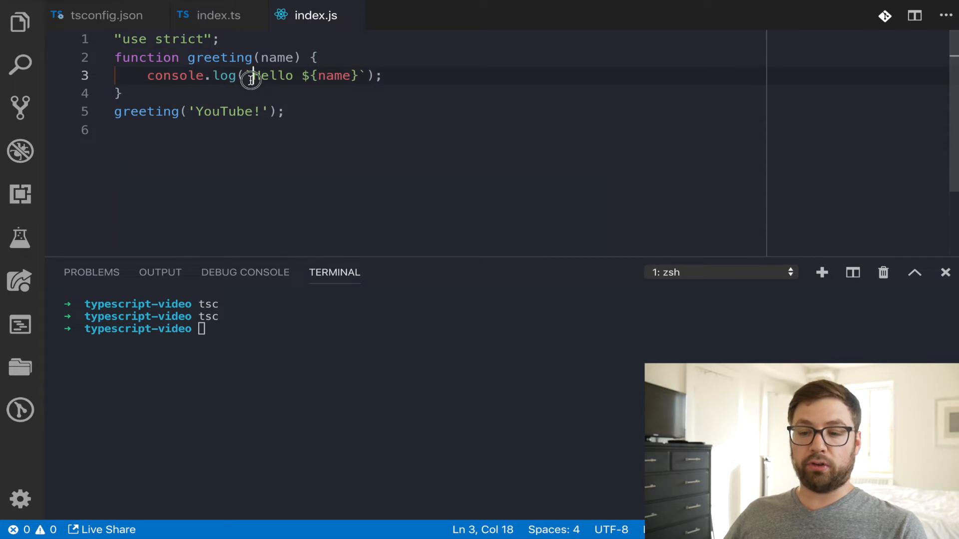
pyautogui.moveTo(104, 34)
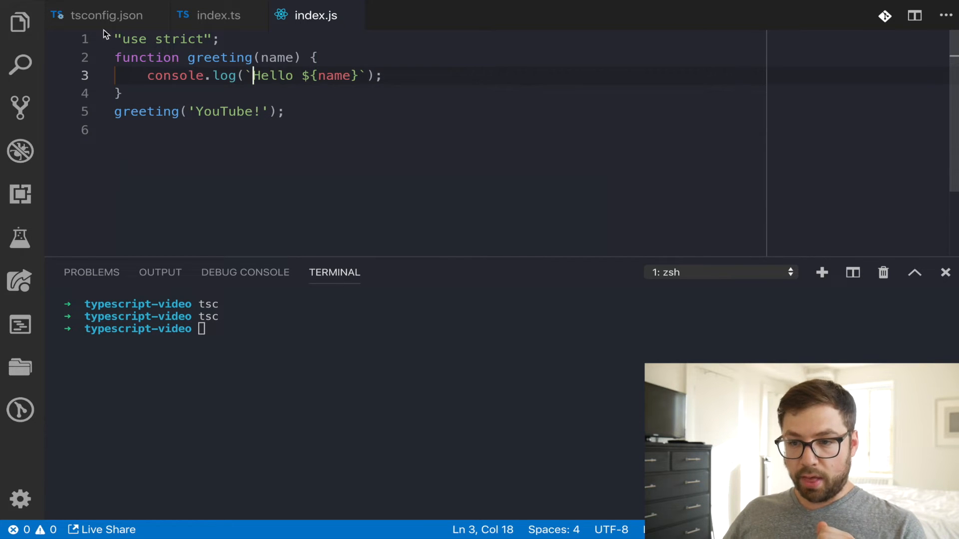
pyautogui.click(98, 15)
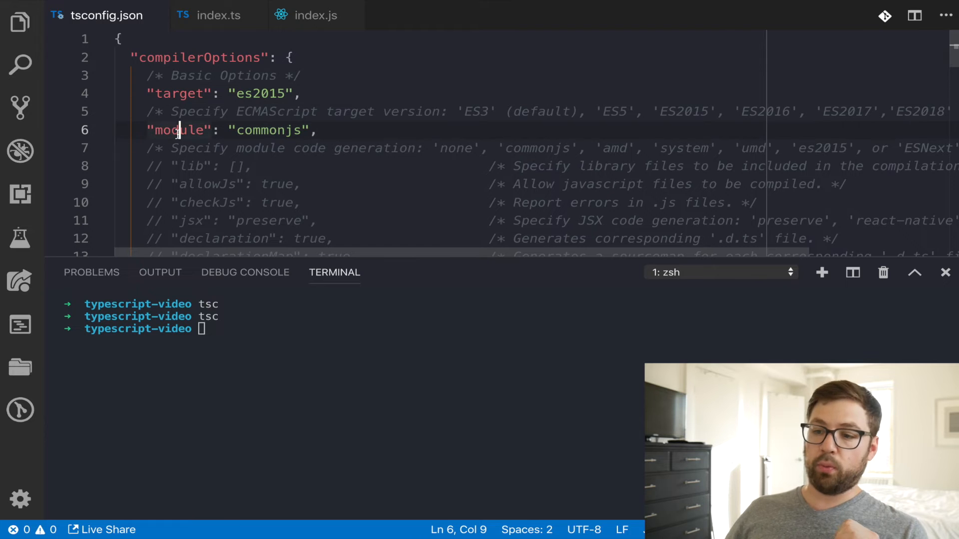
pyautogui.scroll(-3)
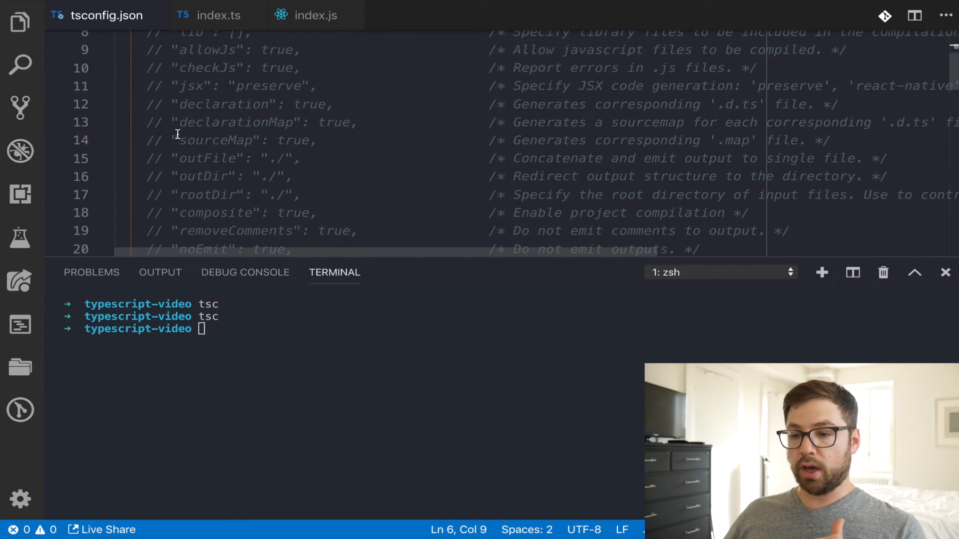
pyautogui.scroll(-3)
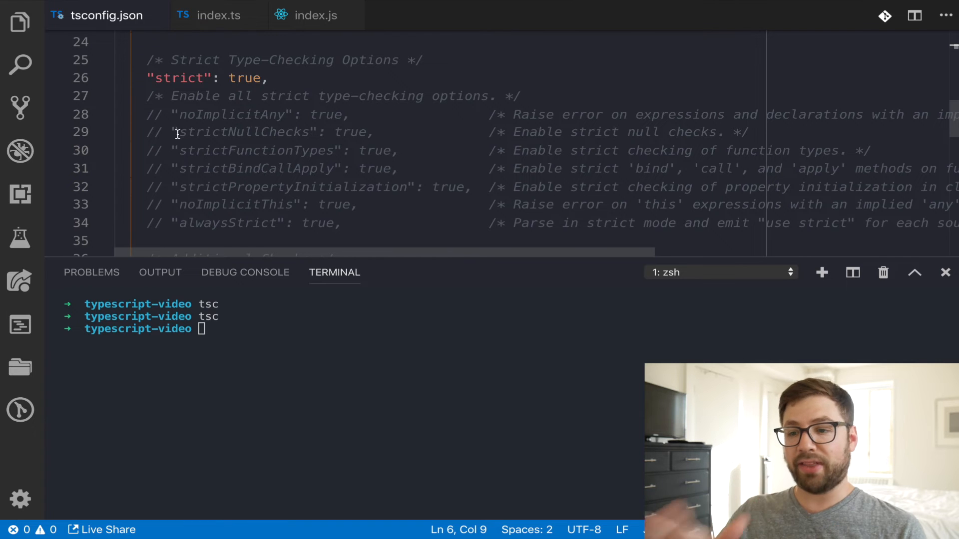
pyautogui.scroll(-3)
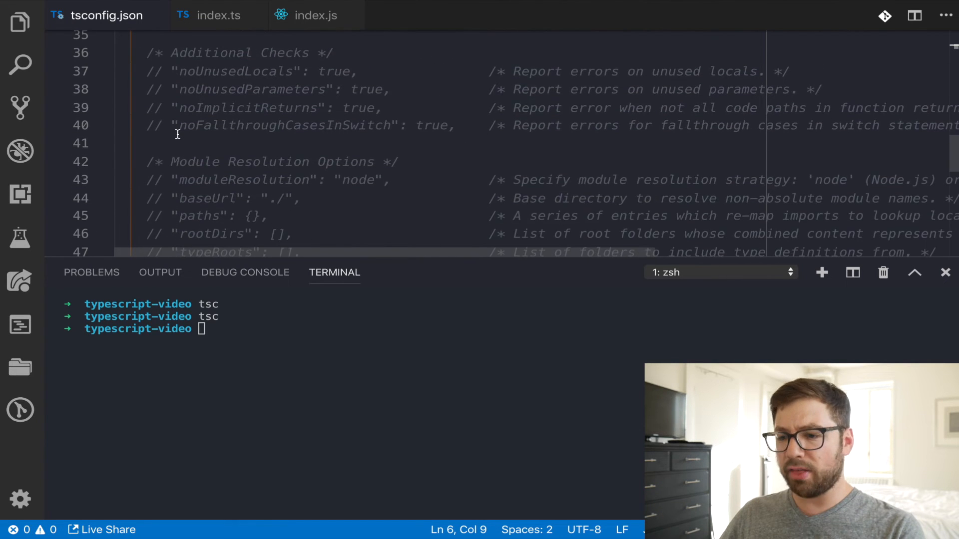
pyautogui.scroll(-3)
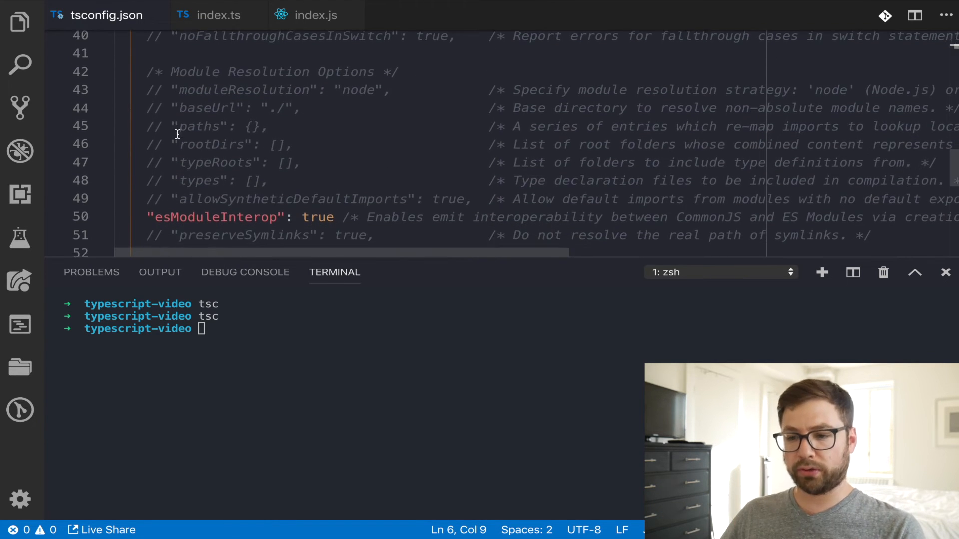
pyautogui.scroll(-3)
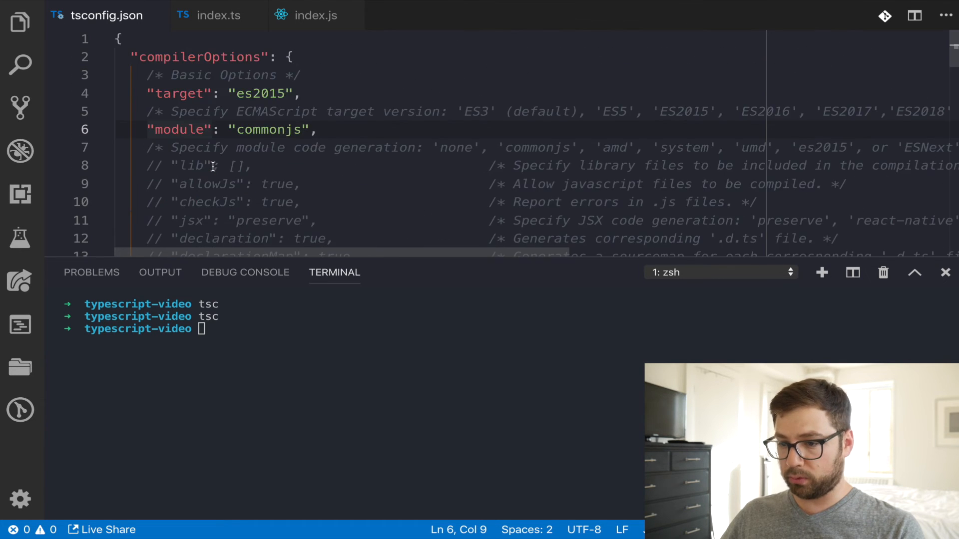
# - Set outDir to "./dist", recompile with tsc, and delete the root-level index.js
pyautogui.doubleClick(203, 174)
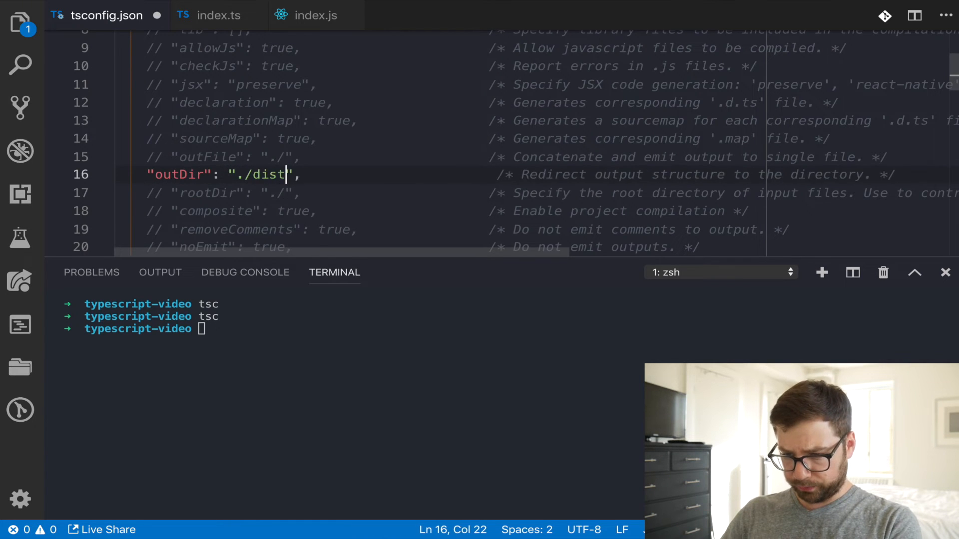
pyautogui.click(19, 19)
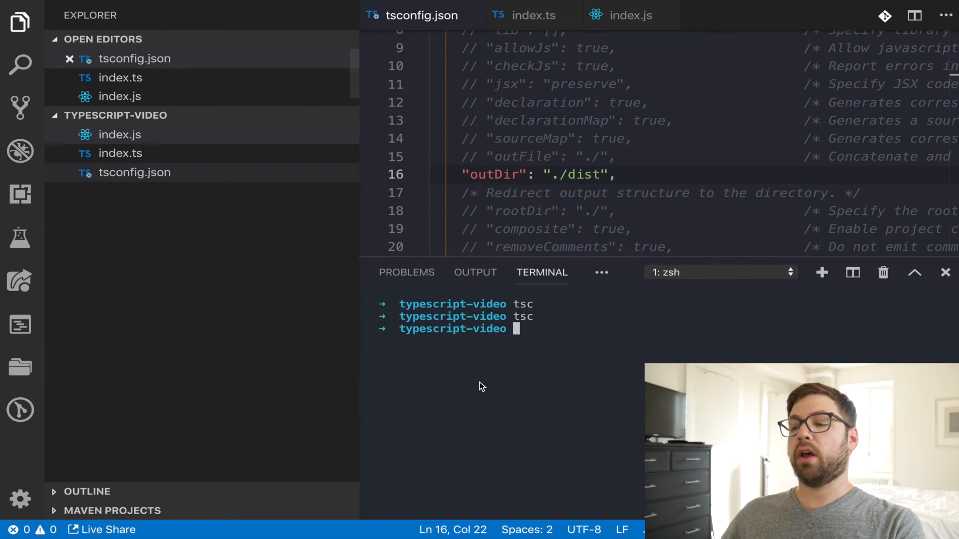
pyautogui.write('tsc')
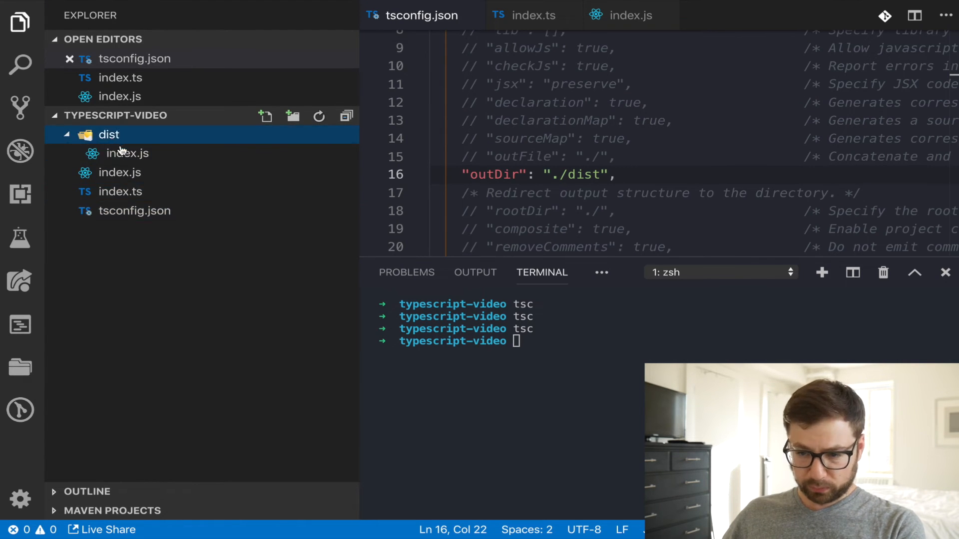
pyautogui.rightClick(120, 172)
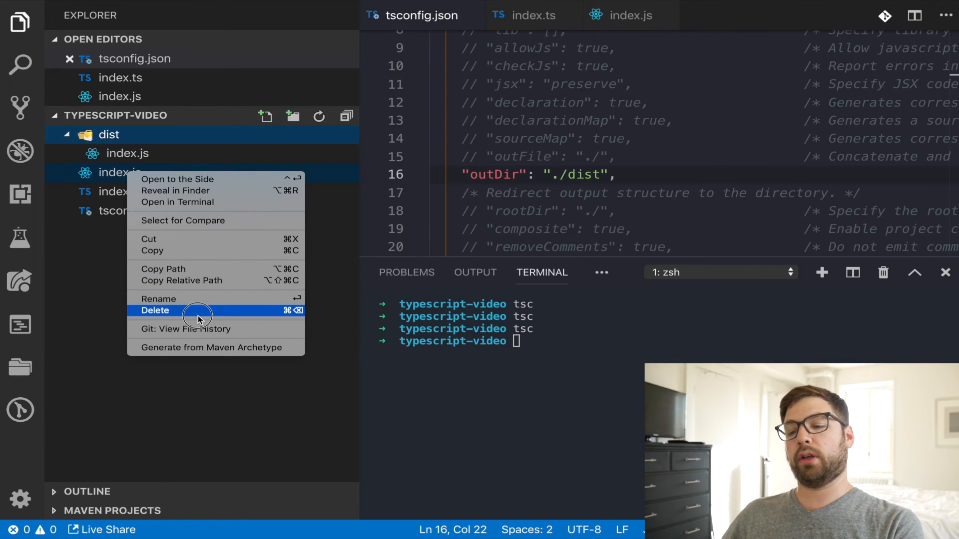
pyautogui.click(155, 311)
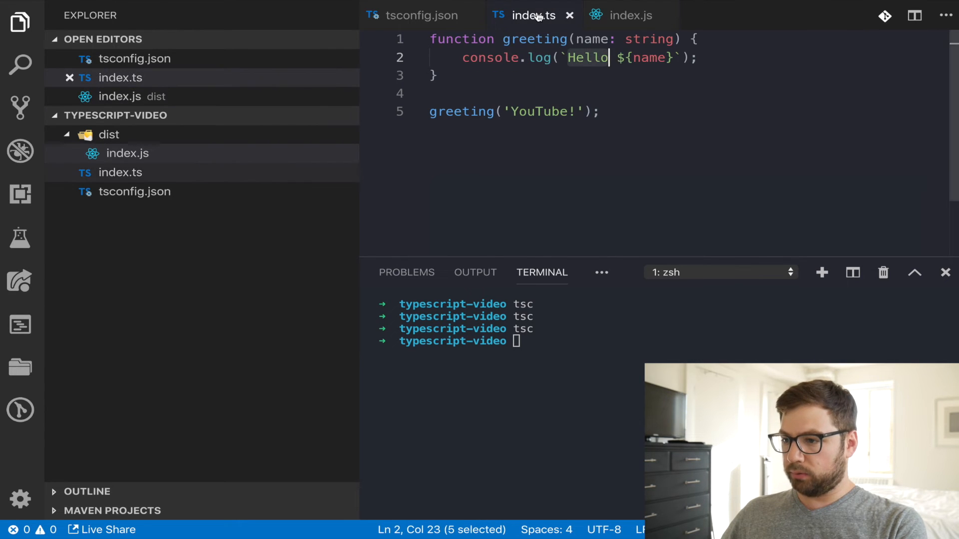
# - Start the TypeScript compiler in watch mode with tsc --watch
pyautogui.click(18, 19)
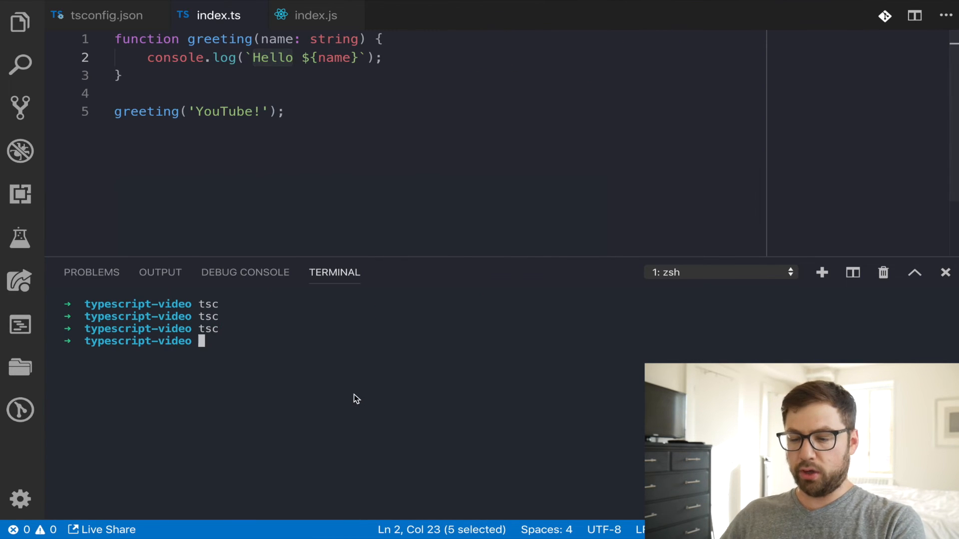
pyautogui.write('tsc --wat')
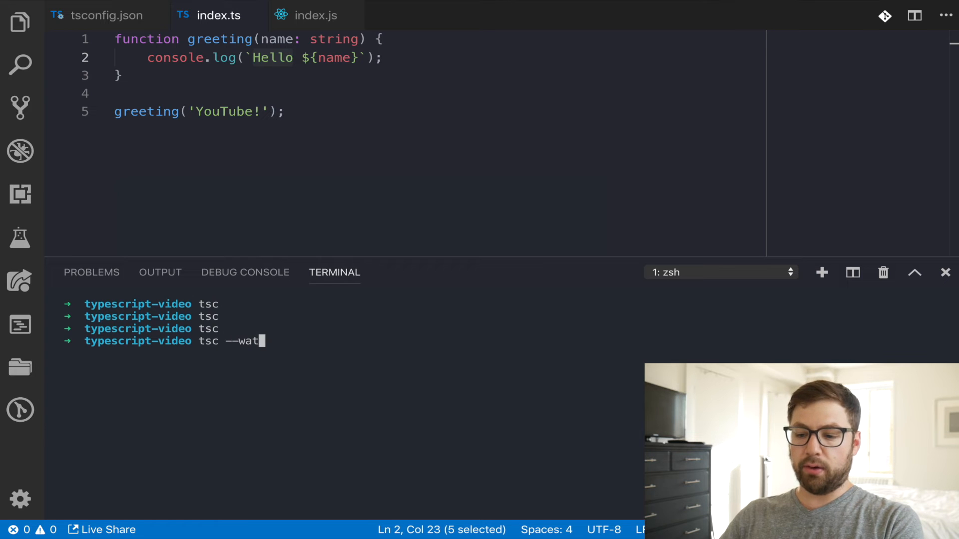
pyautogui.press('Enter')
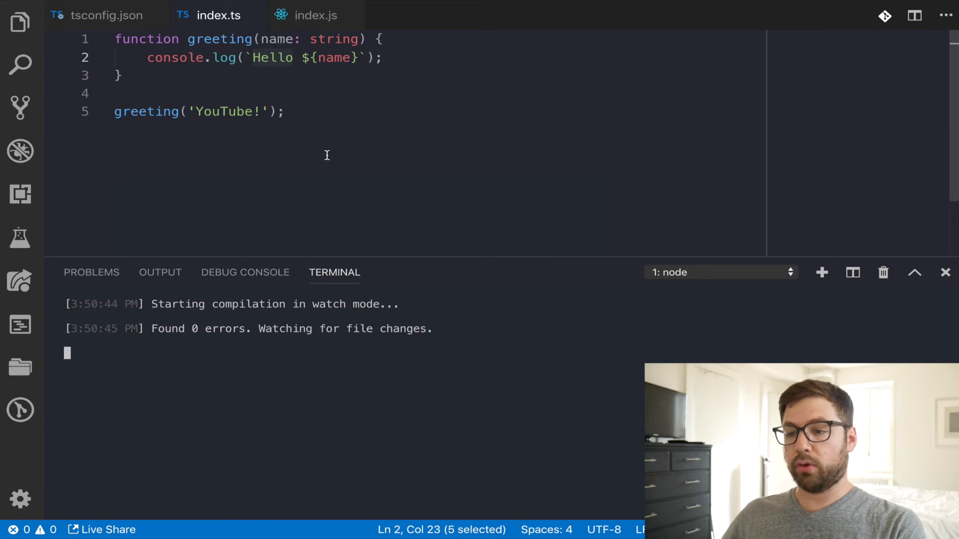
# - Change the greeting argument to 'YouTube Live!' and show dist/index.js beside index.ts
pyautogui.doubleClick(226, 112)
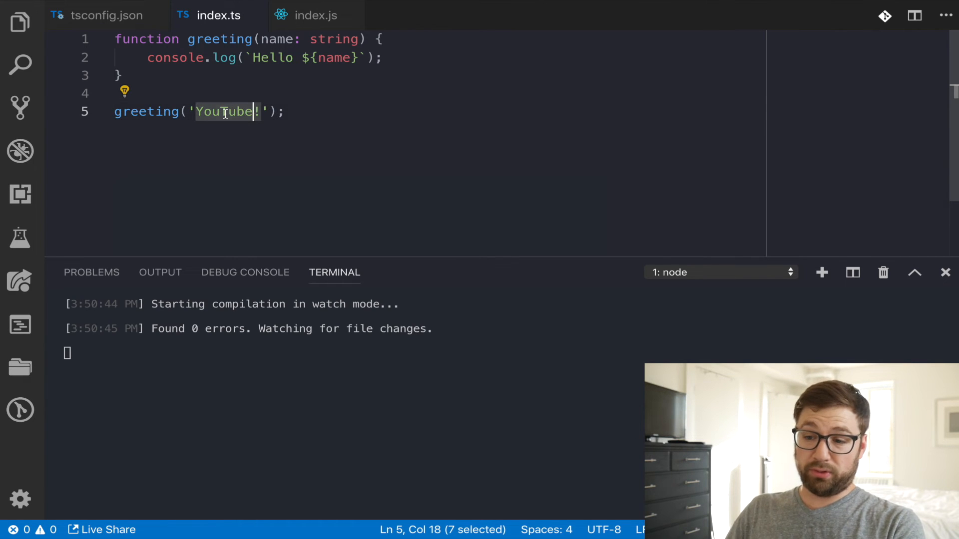
pyautogui.write('Live')
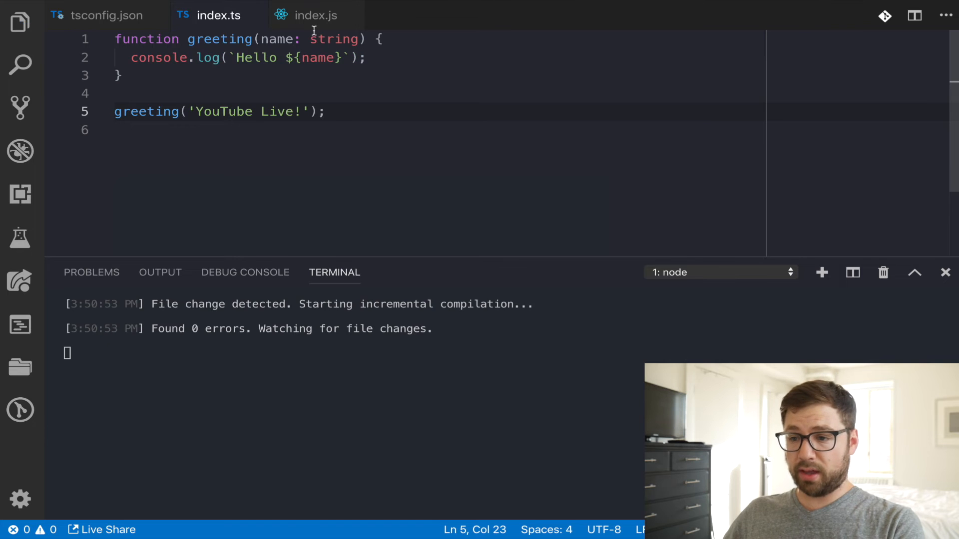
pyautogui.click(314, 15)
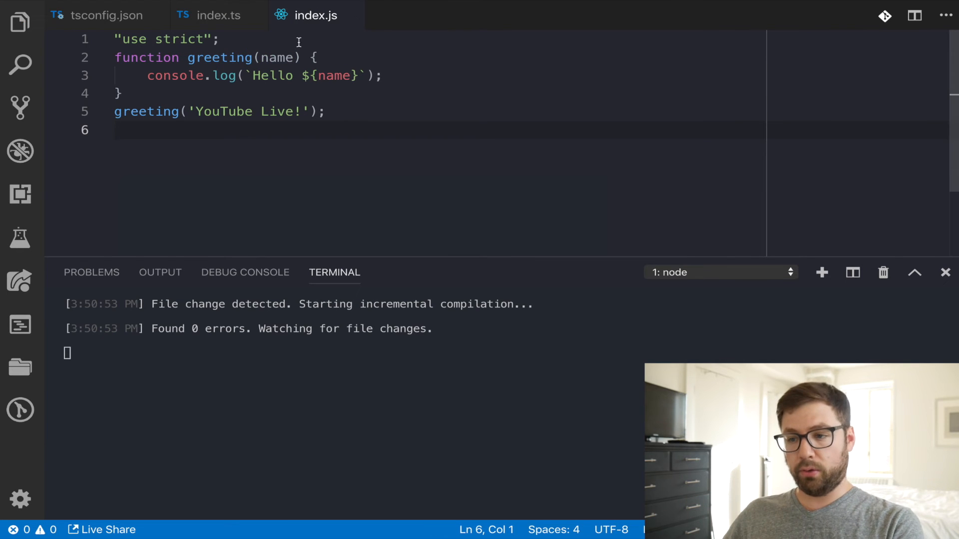
pyautogui.click(218, 15)
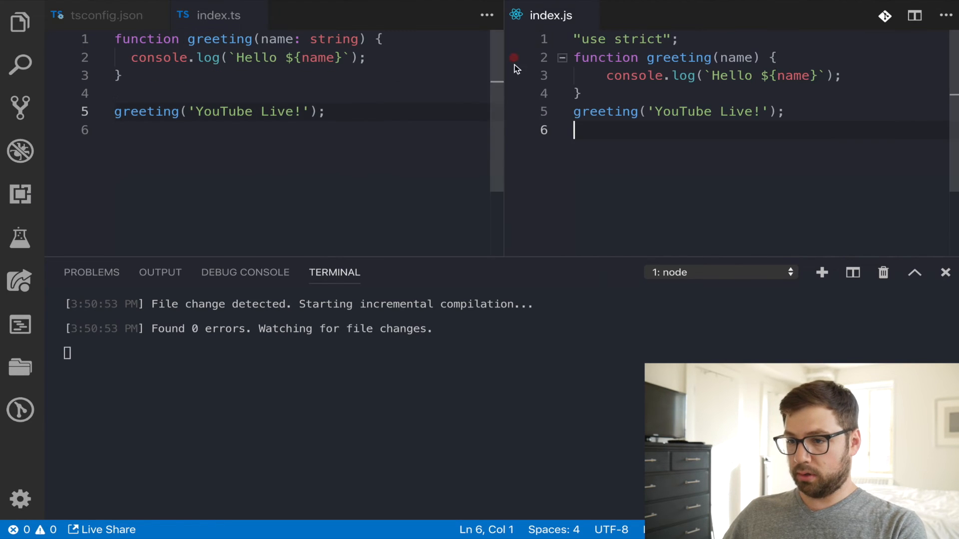
# - Revert the greeting call in index.ts to 'YouTube!' so watch mode recompiles index.js
pyautogui.click(290, 111)
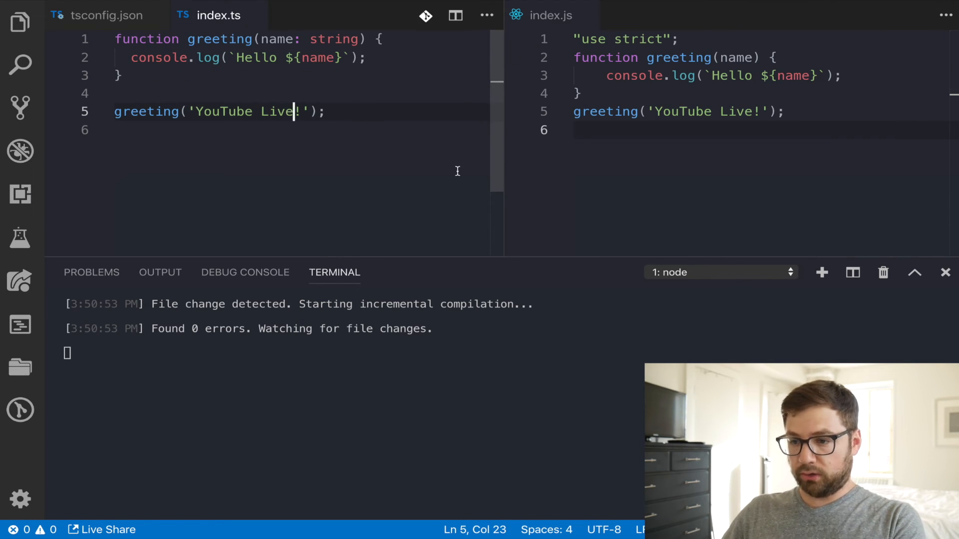
pyautogui.press('Backspace')
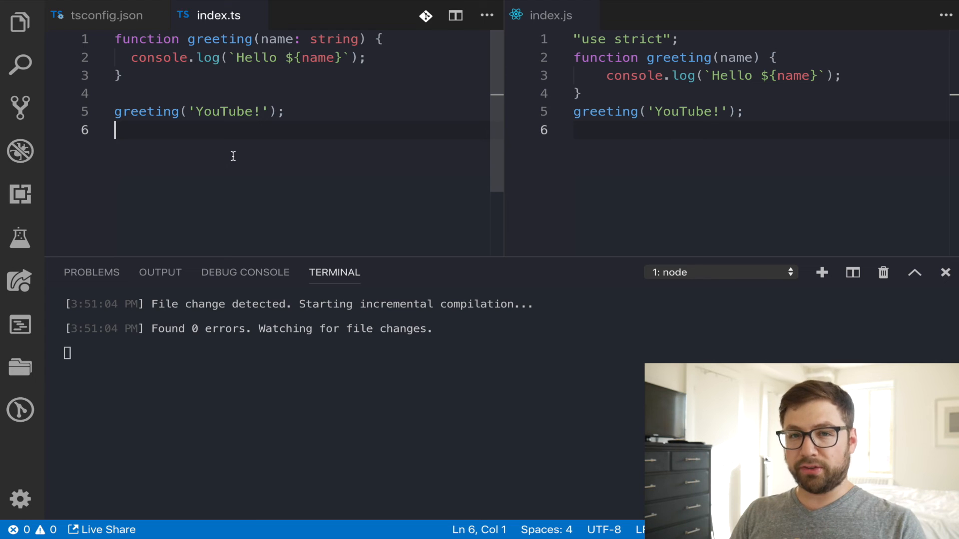
# - Add a greeting(1) call to index.ts and check the TS2345 number-argument error
pyautogui.write('greeting')
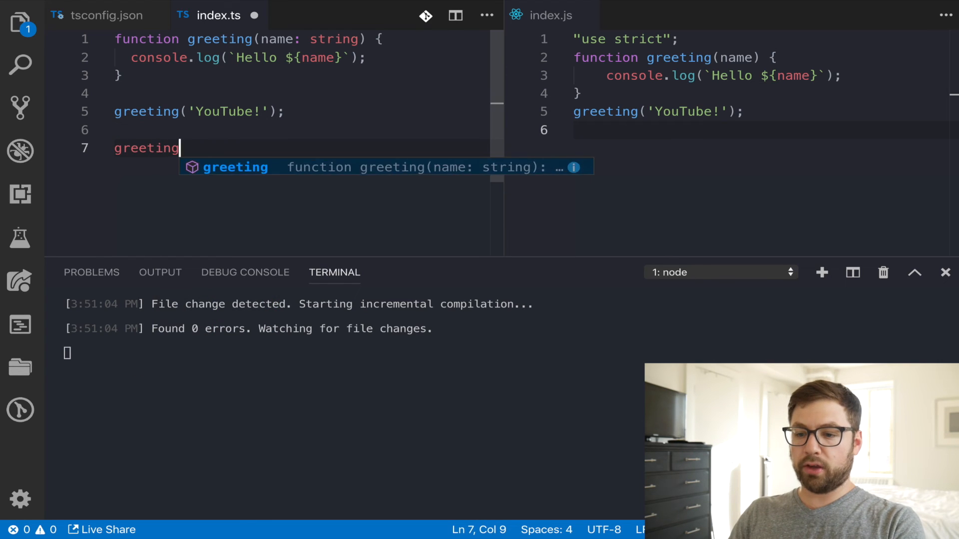
pyautogui.write('(1);')
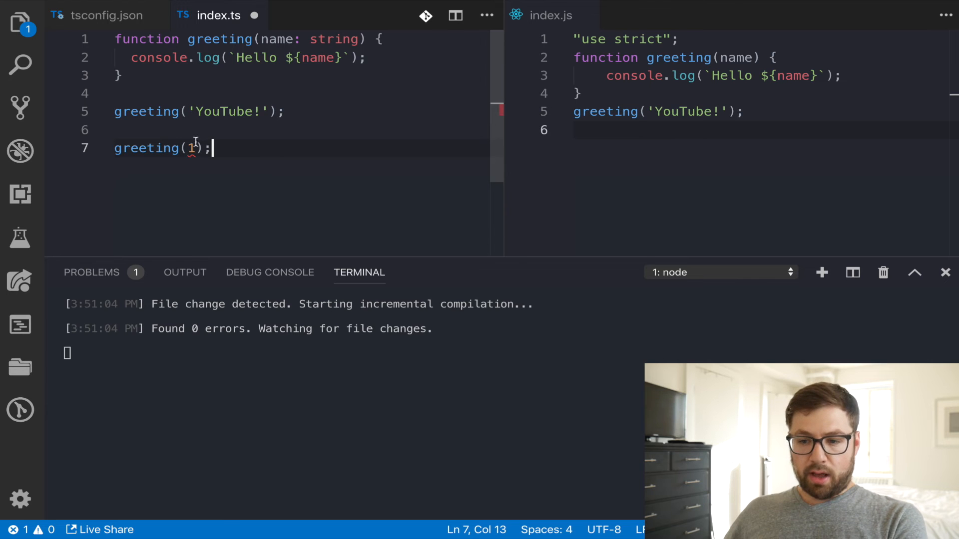
pyautogui.moveTo(190, 148)
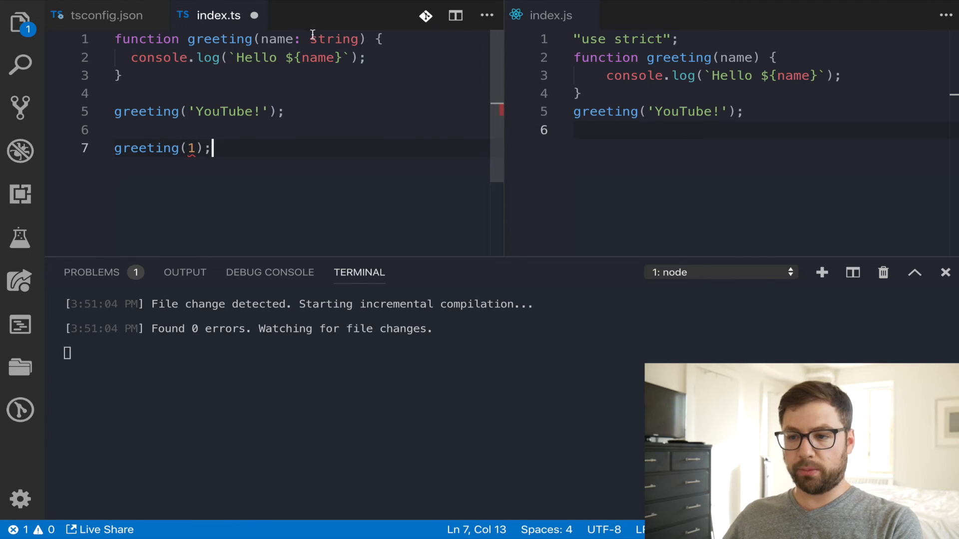
pyautogui.doubleClick(335, 39)
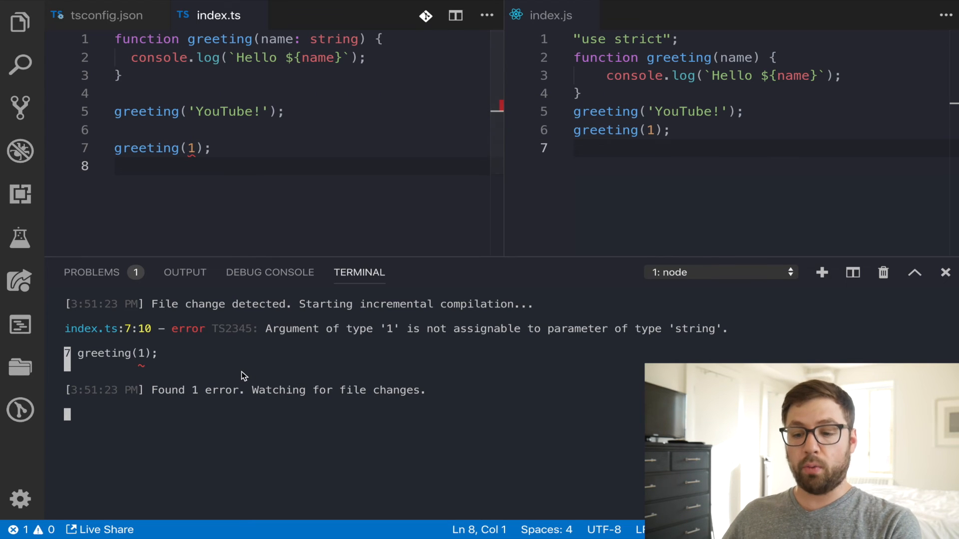
pyautogui.moveTo(414, 367)
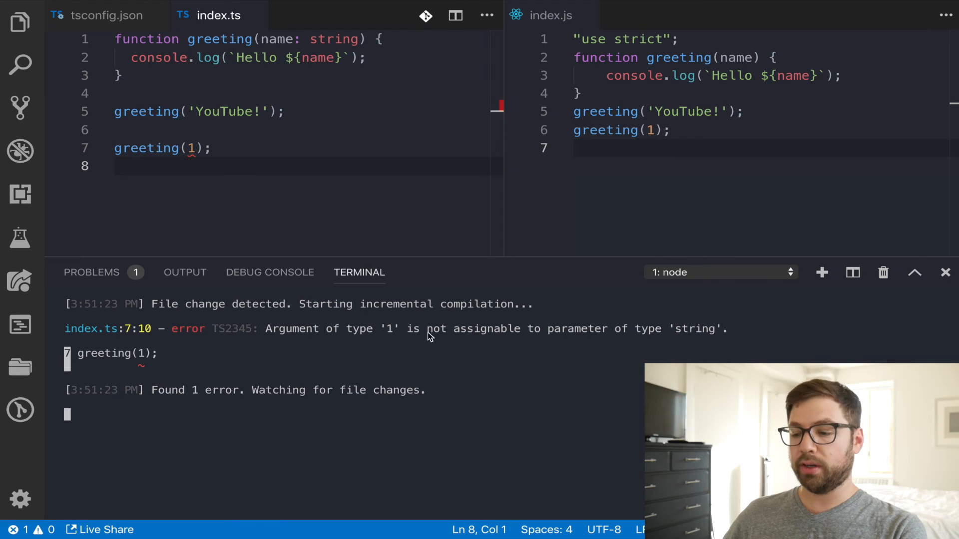
pyautogui.moveTo(571, 342)
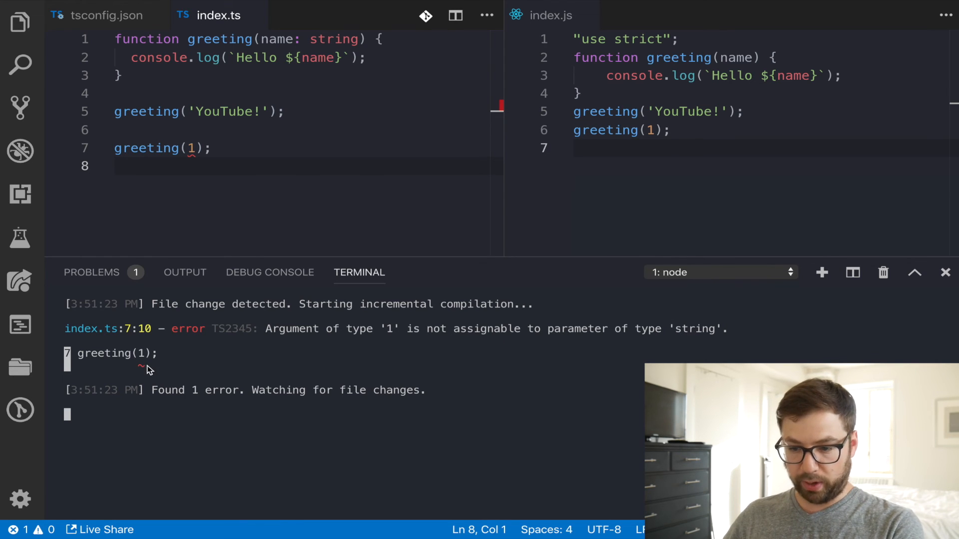
pyautogui.click(190, 148)
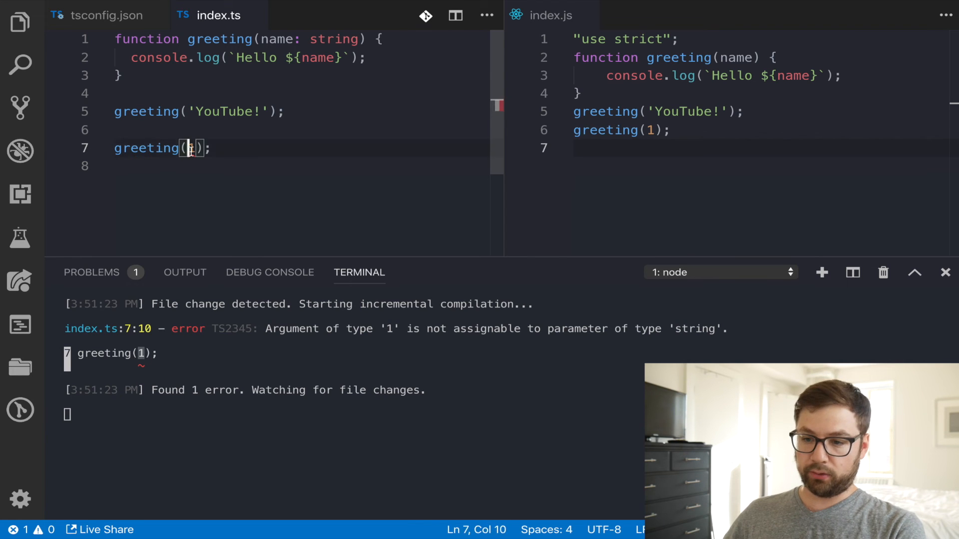
# - Replace the numeric argument with the string '1' in greeting(1)
pyautogui.doubleClick(191, 148)
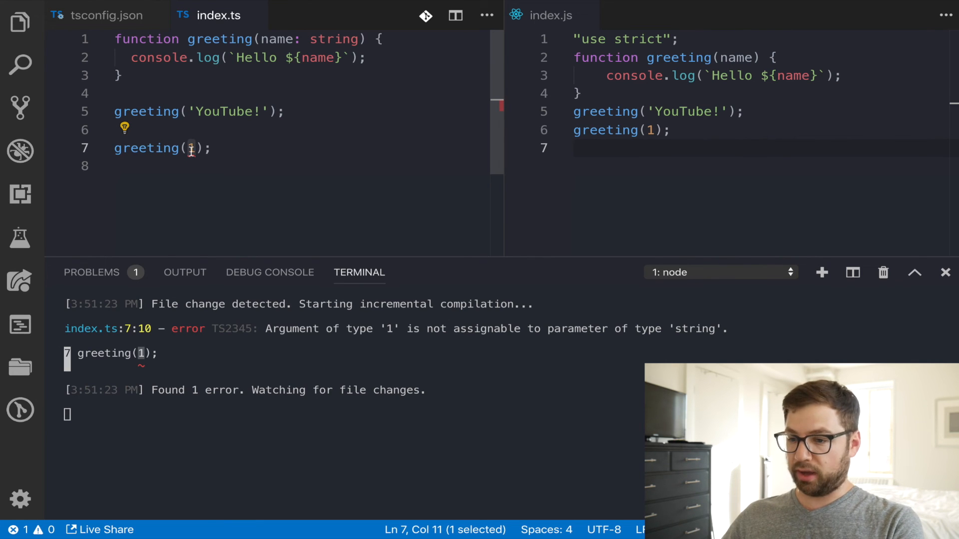
pyautogui.write("'1'")
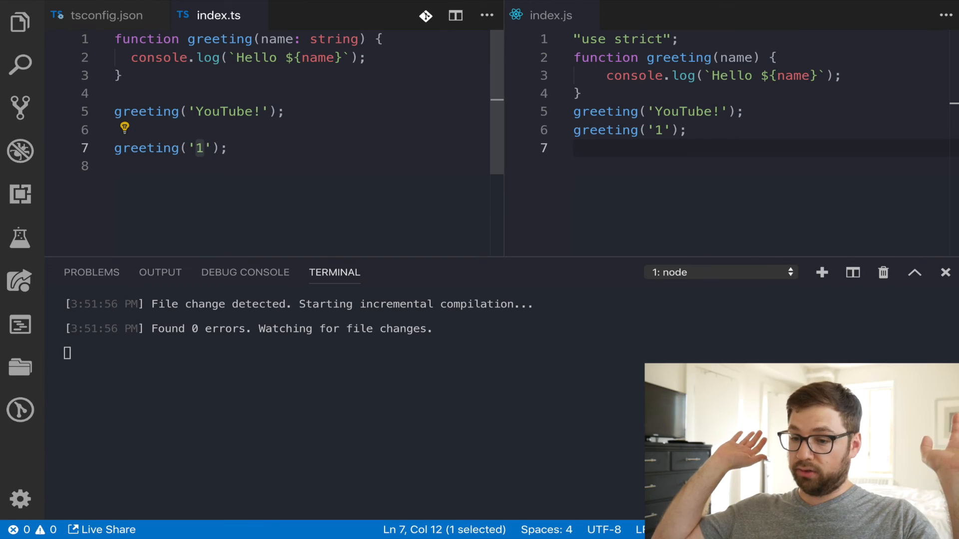